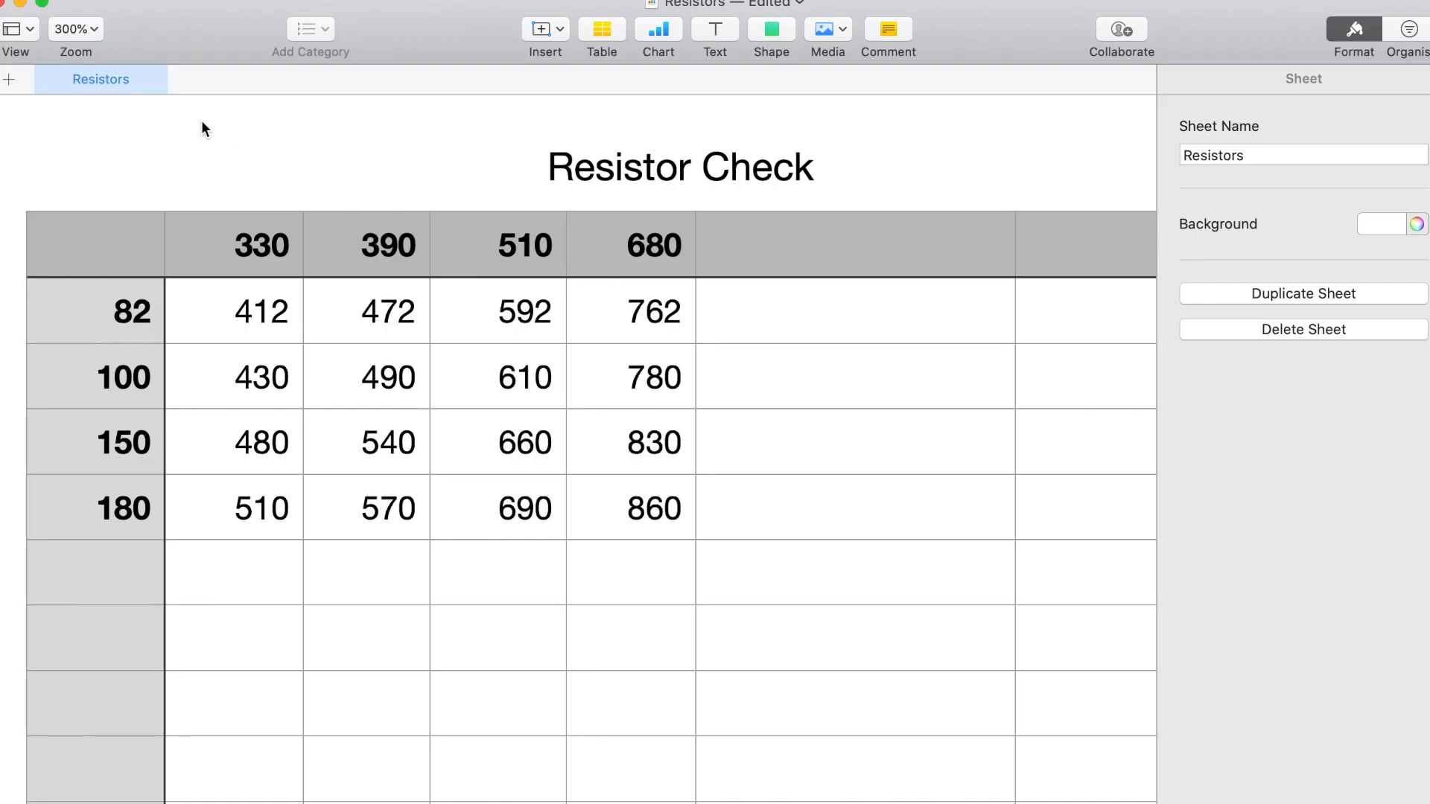
mouse_move(651, 252)
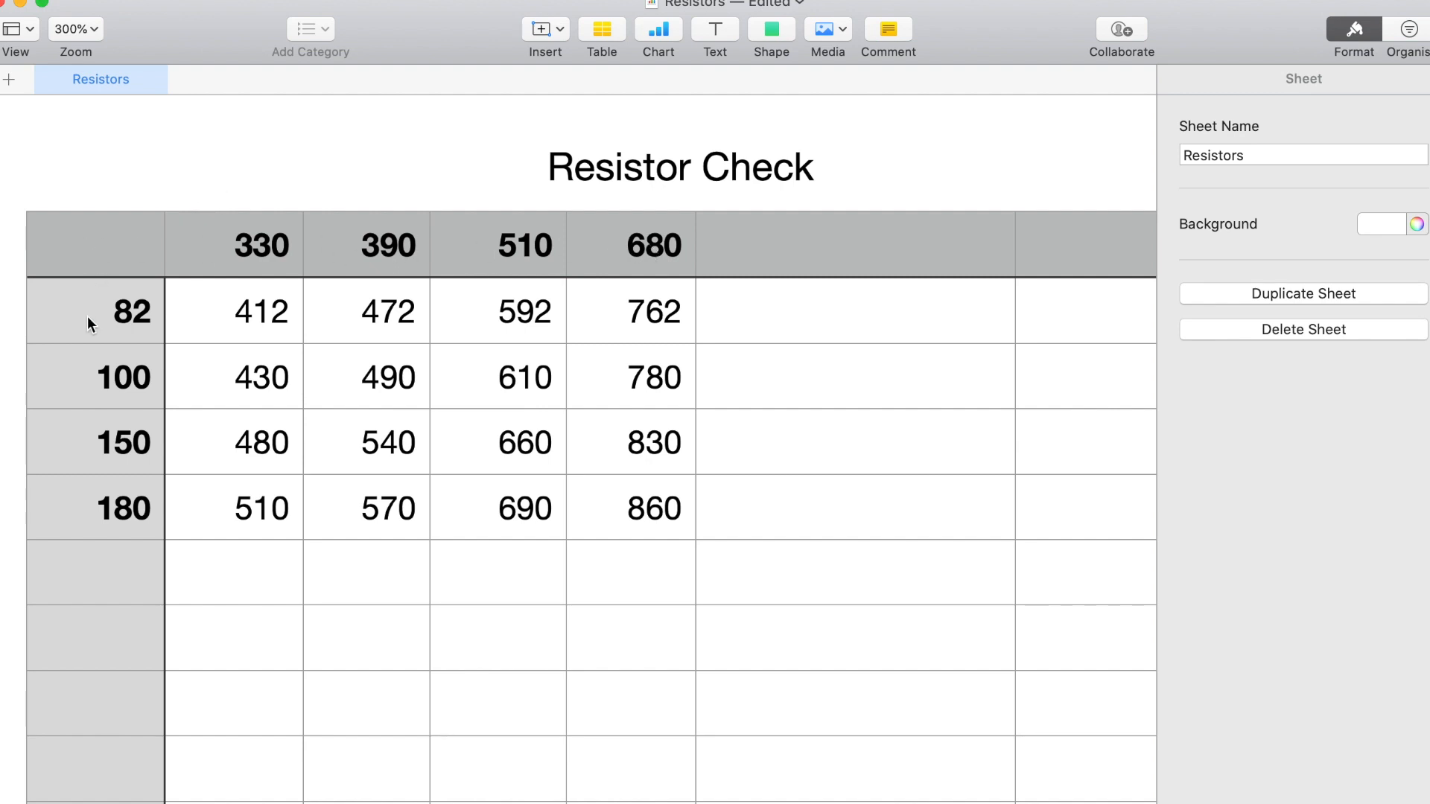
mouse_move(195, 299)
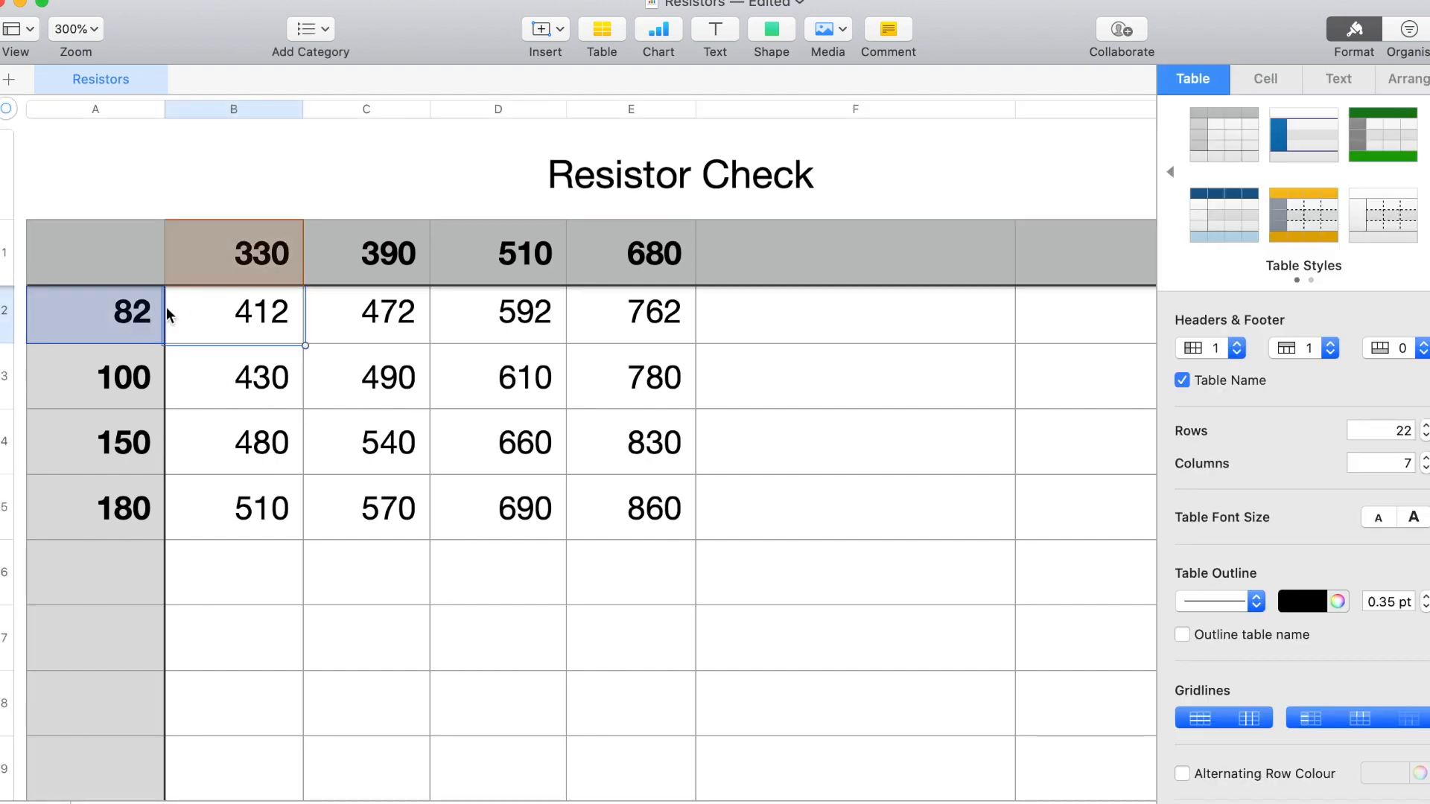
Add keyVals[16], keys[16] and range declarations with a for-loop range check assigning temp = keys[i]
left_click(367, 377)
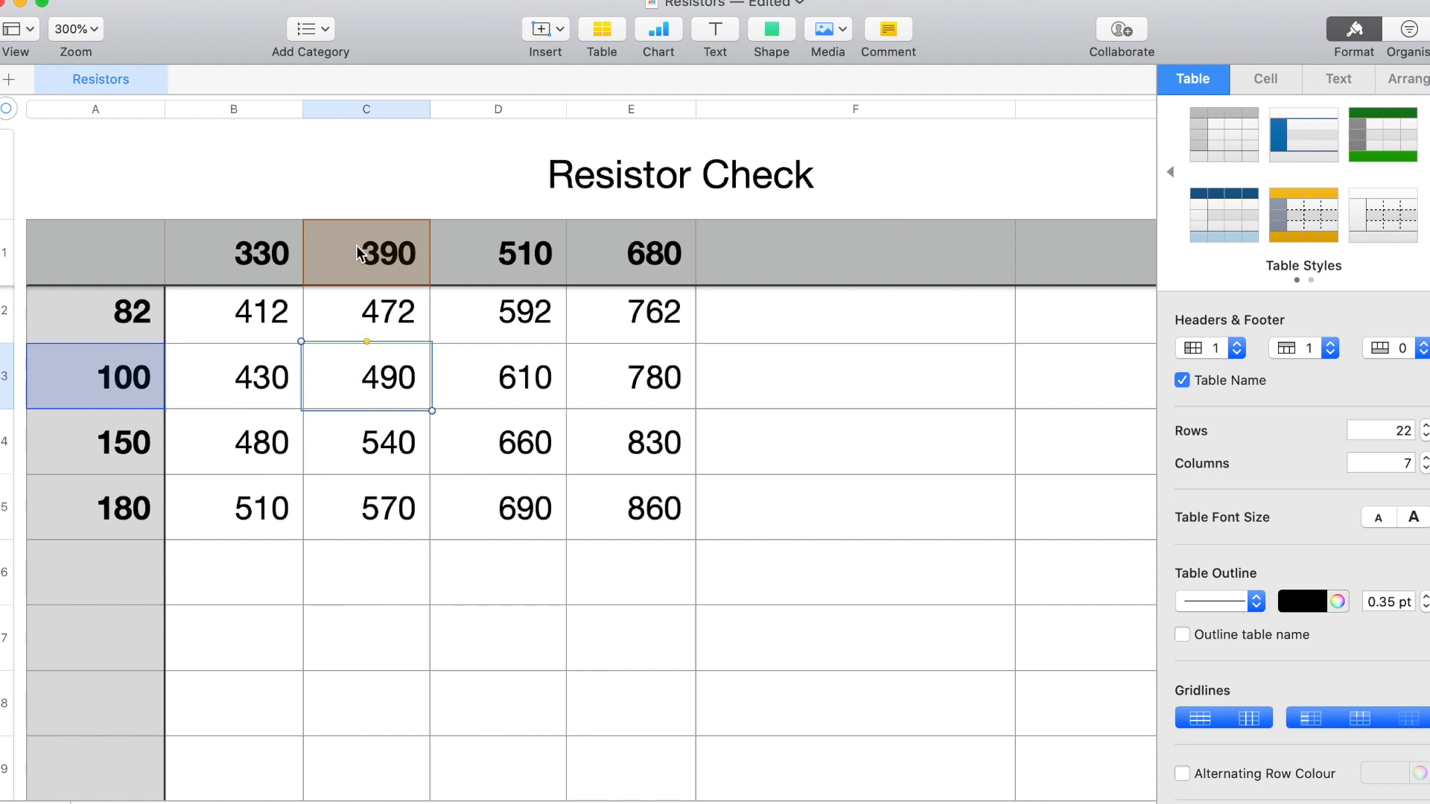
left_click(497, 377)
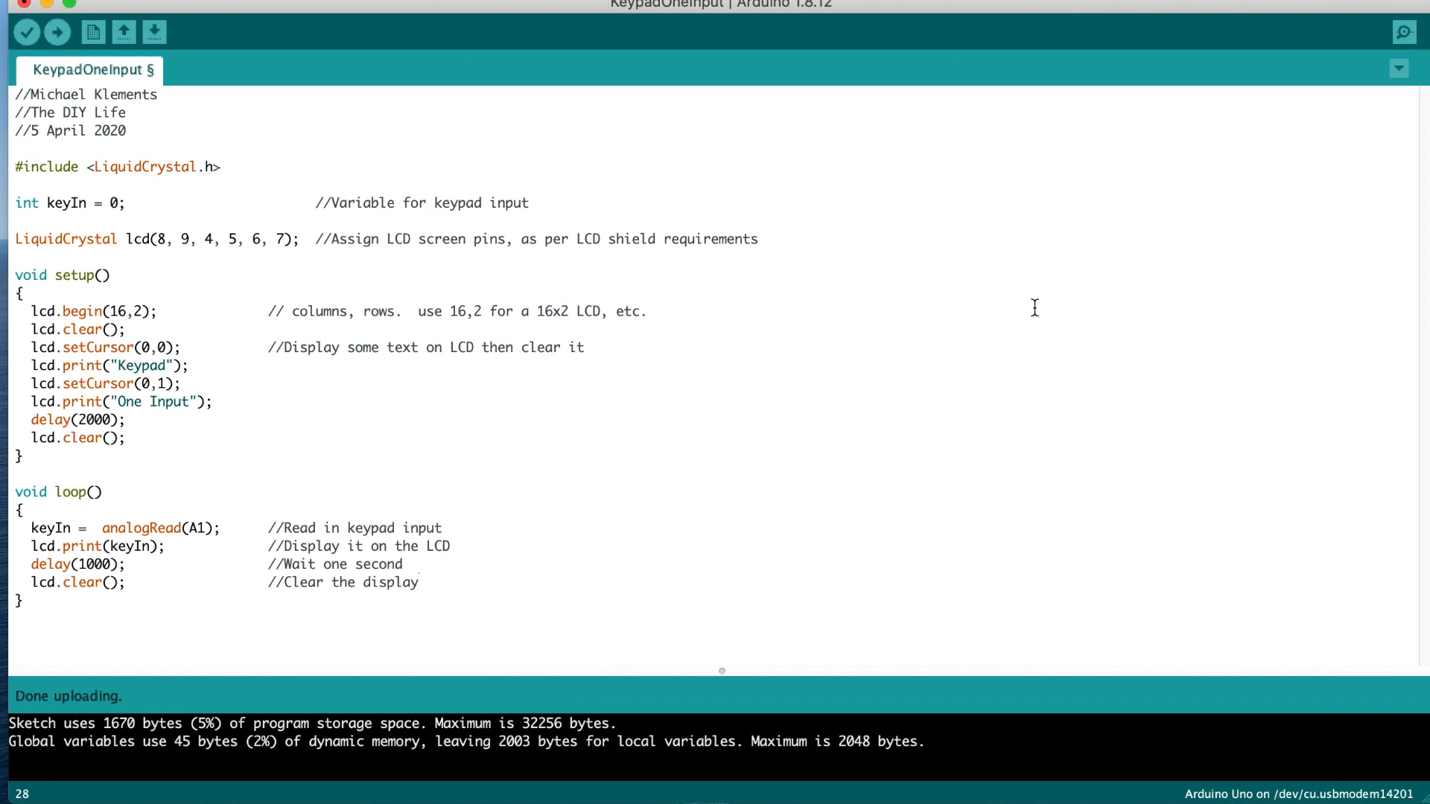
mouse_move(566, 425)
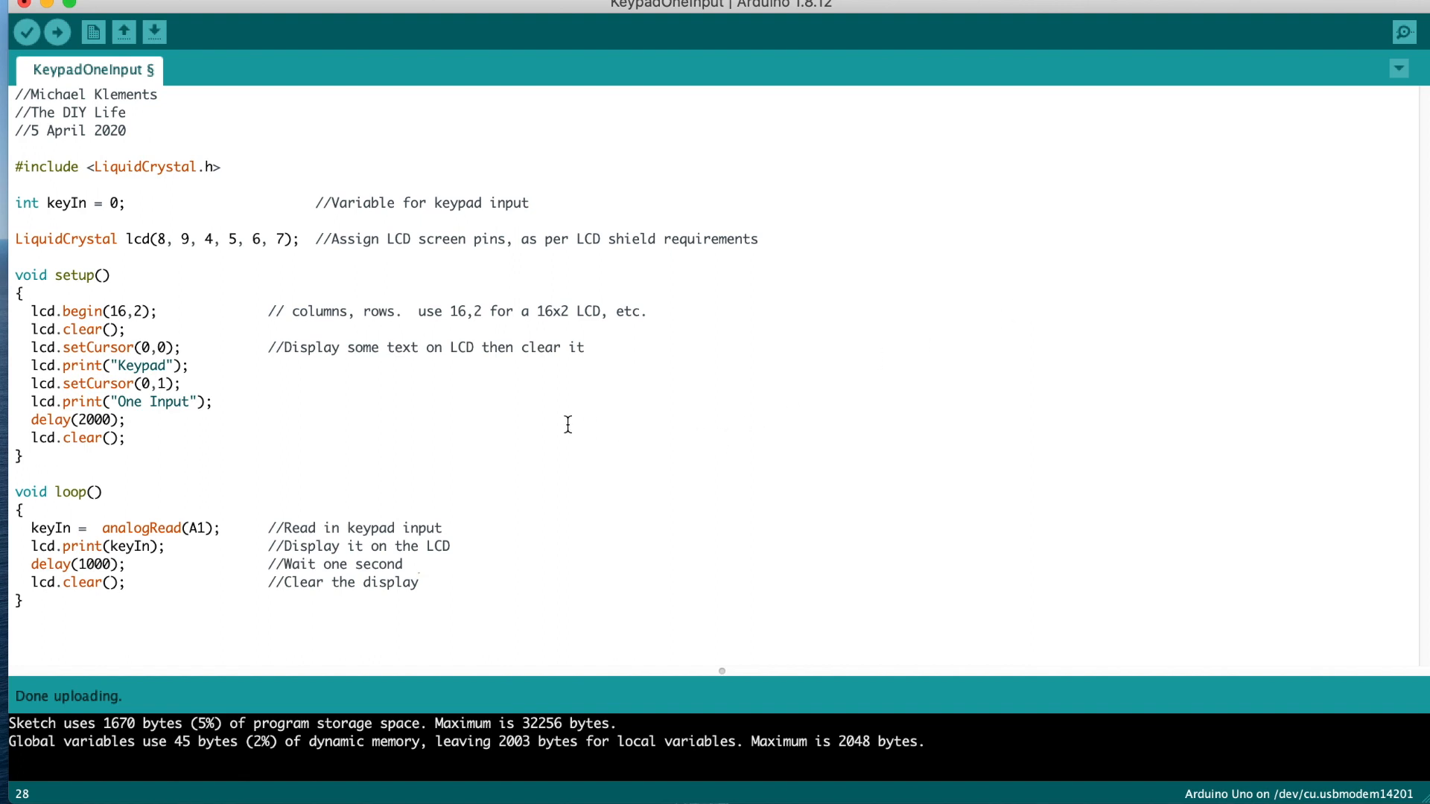
mouse_move(282, 383)
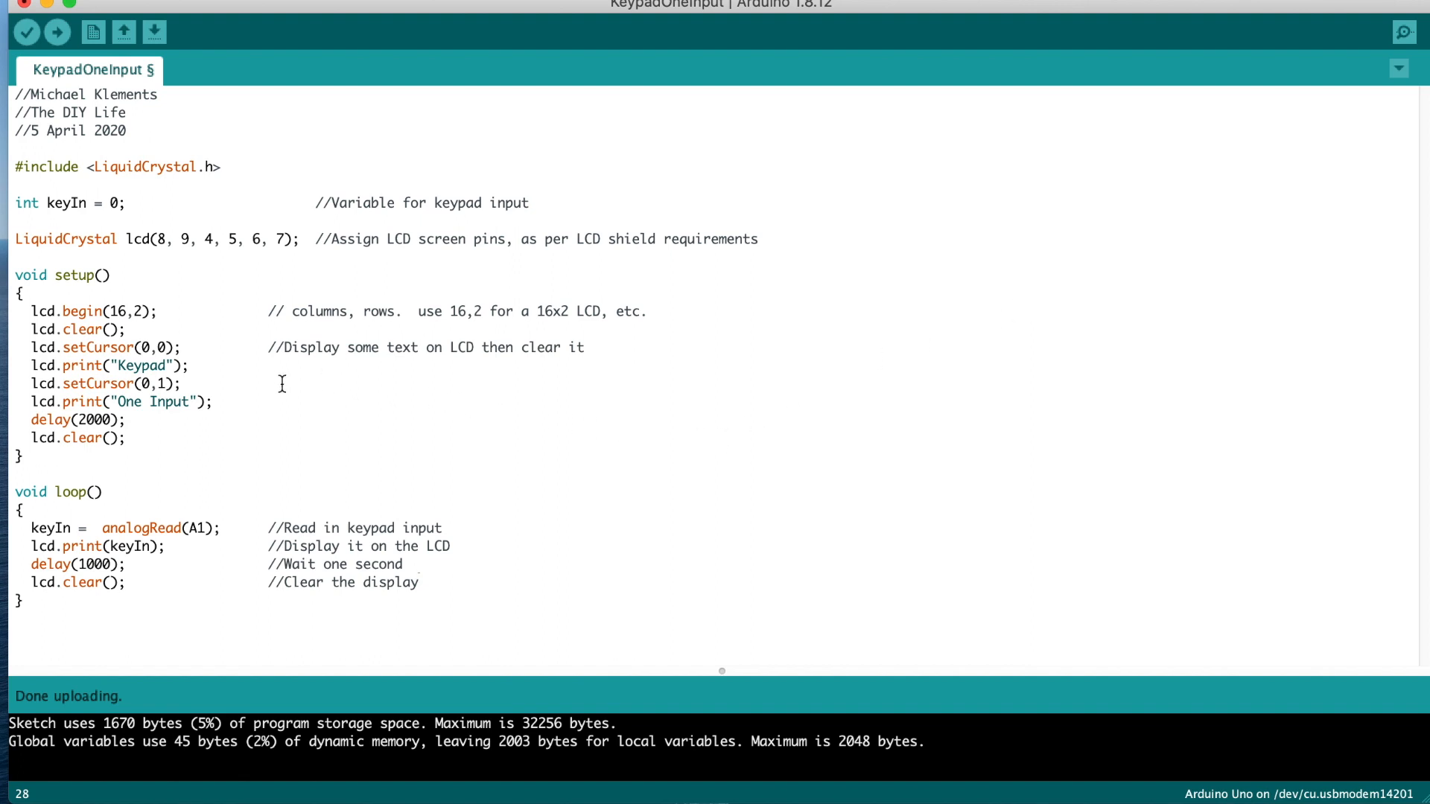
mouse_move(335, 397)
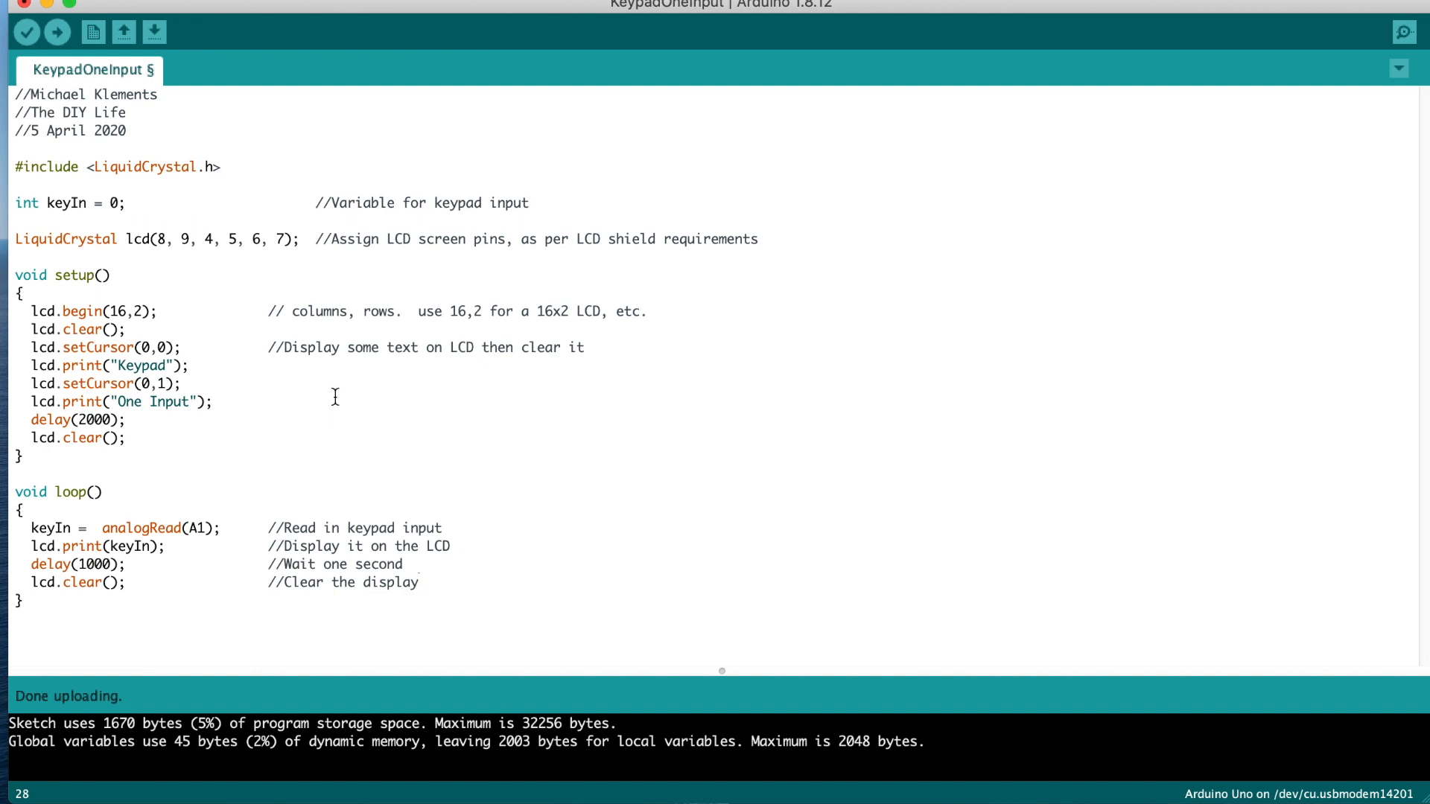
mouse_move(533, 517)
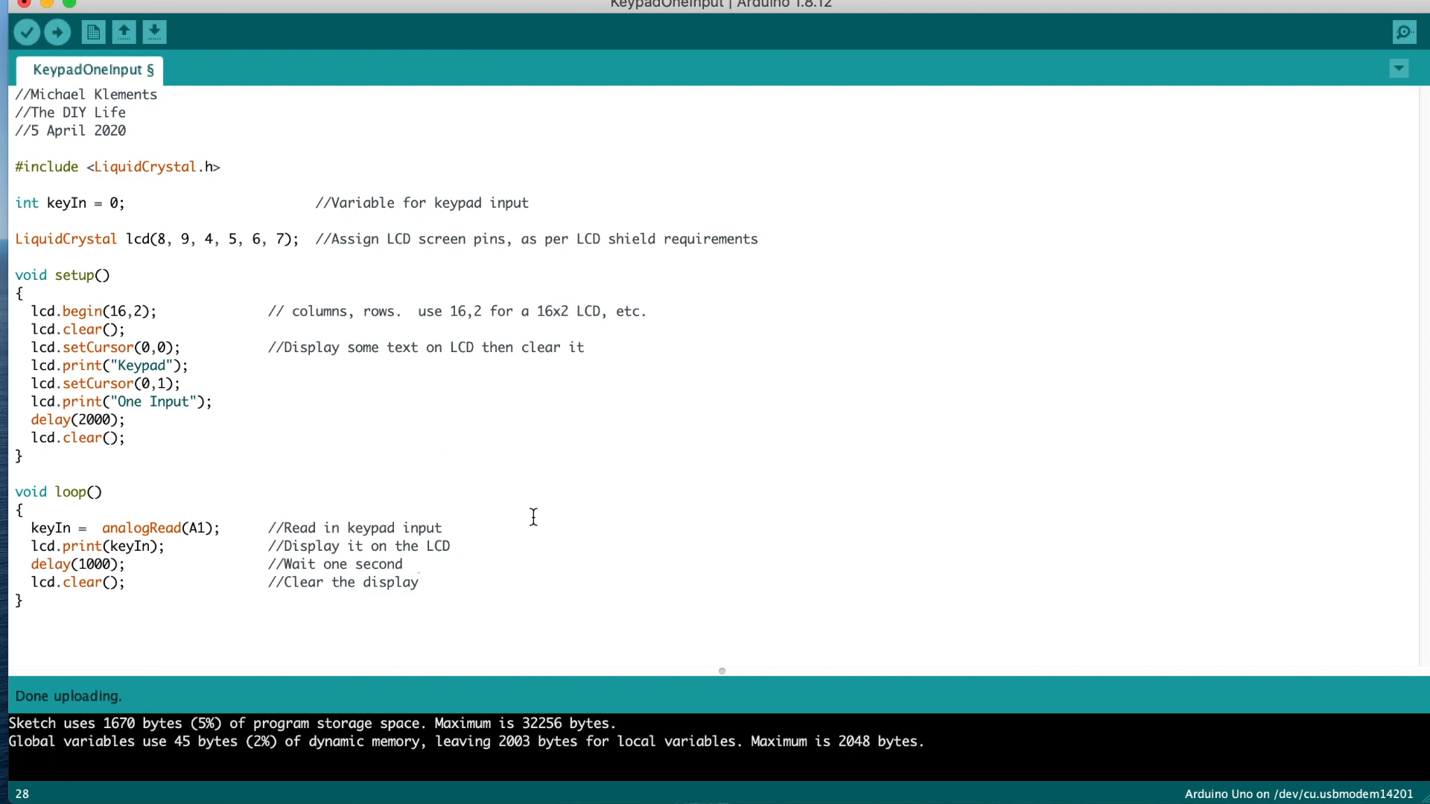
mouse_move(514, 563)
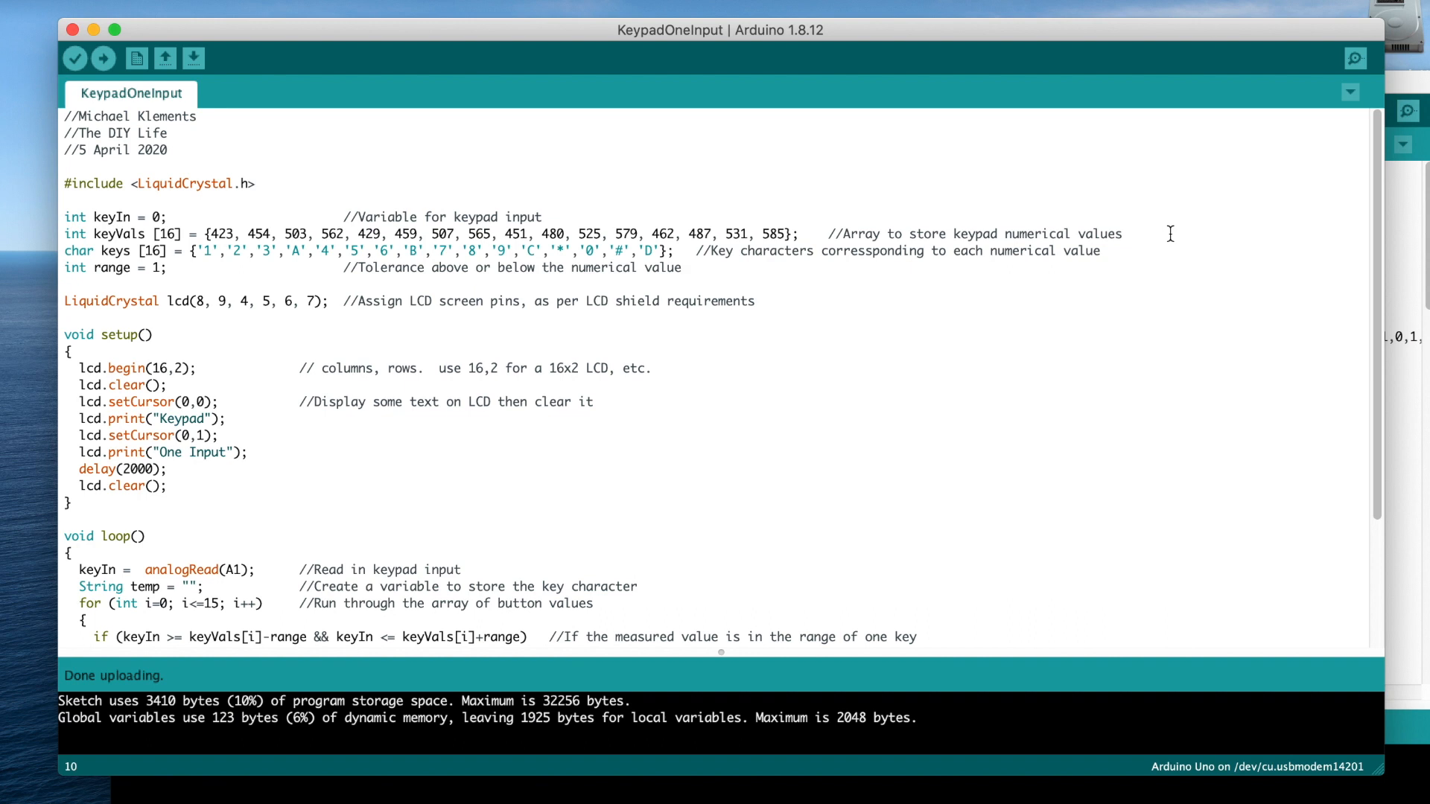
mouse_move(959, 281)
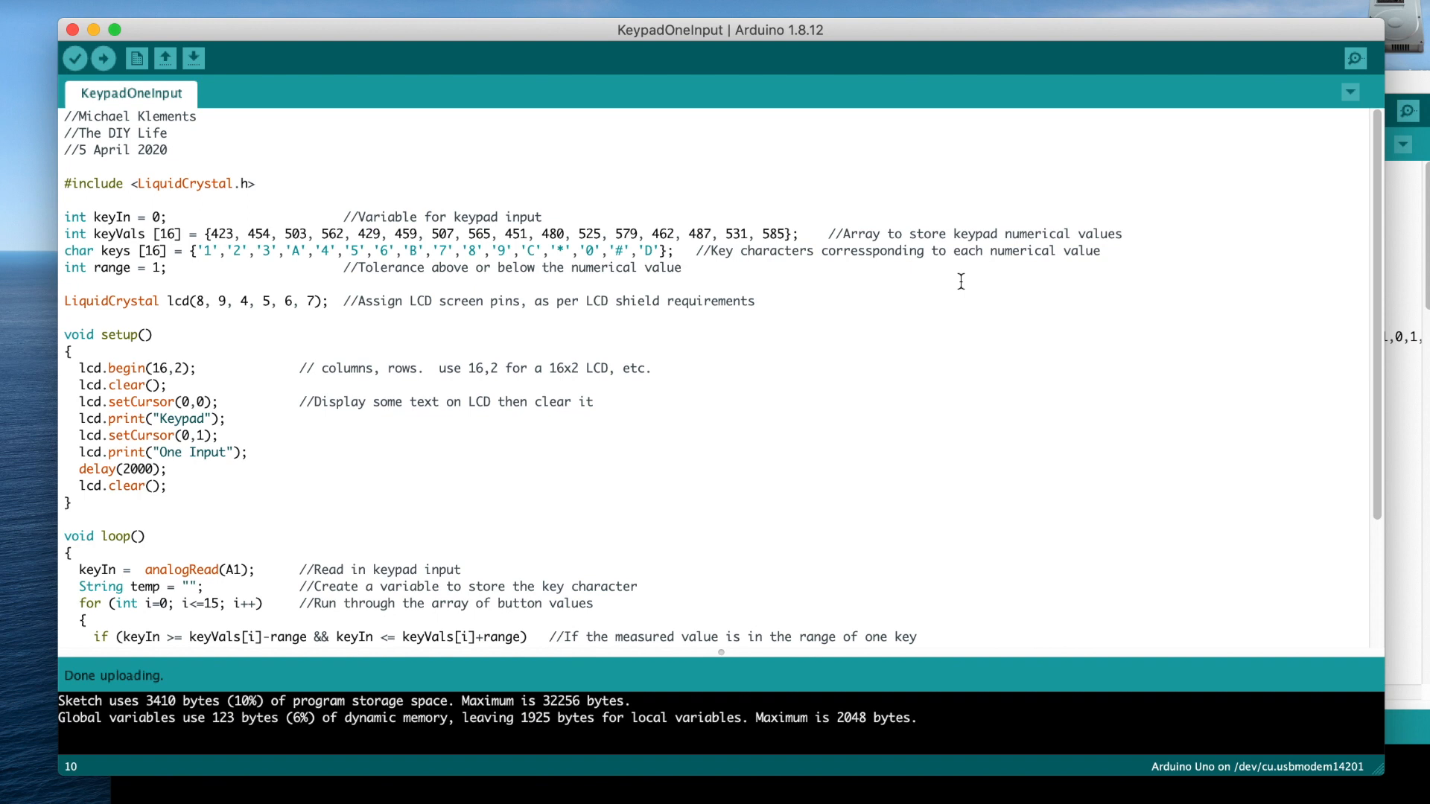
scroll("down", 3)
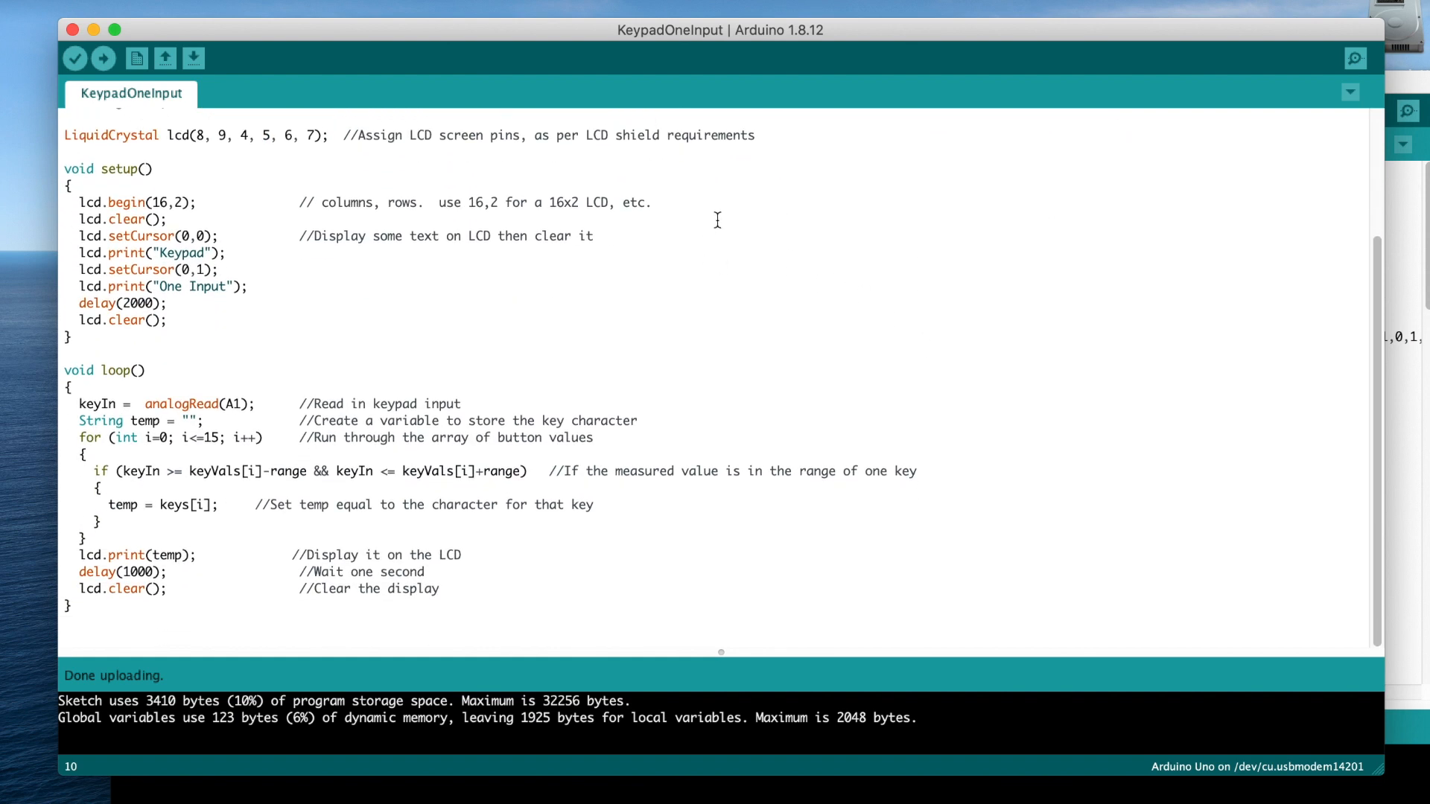
mouse_move(985, 367)
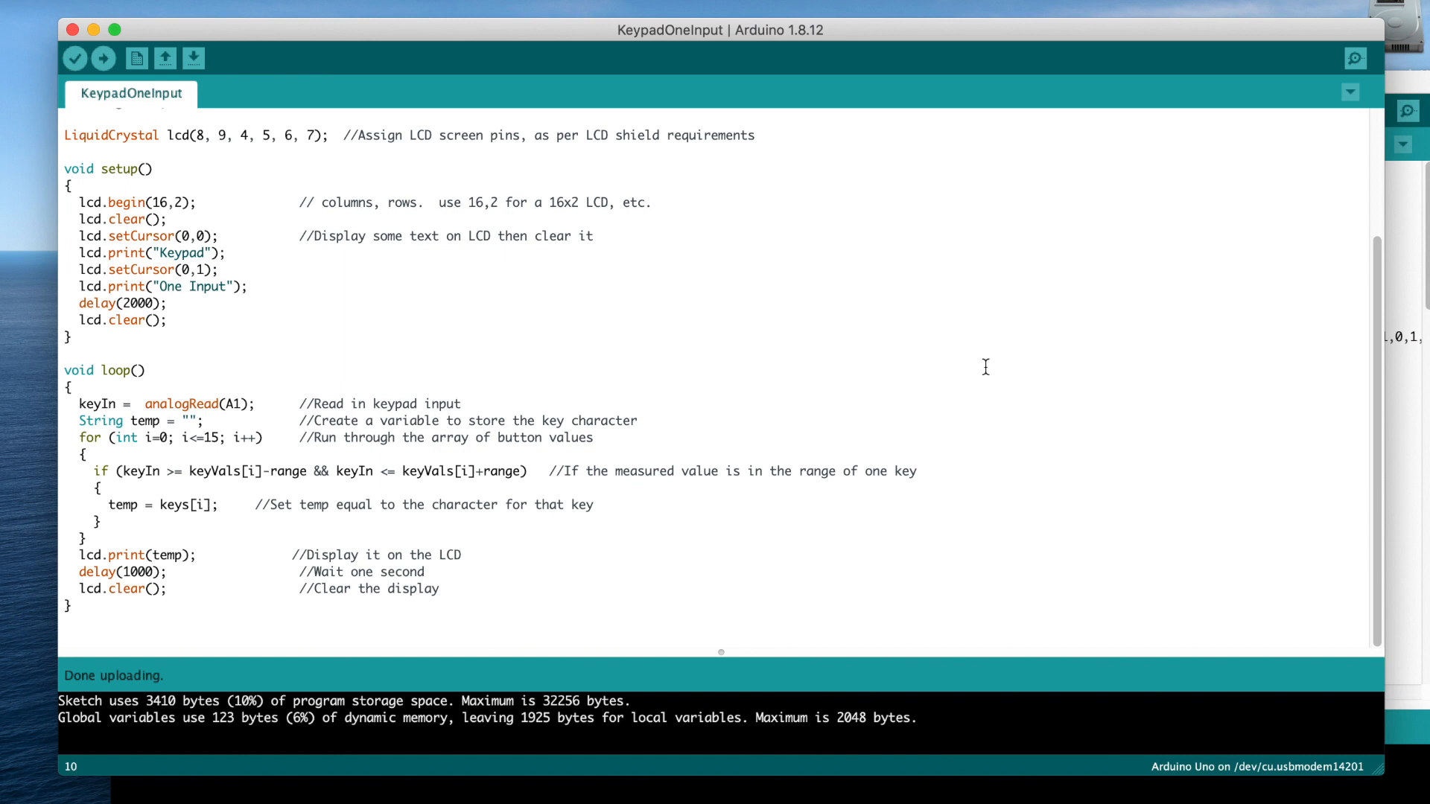
mouse_move(992, 415)
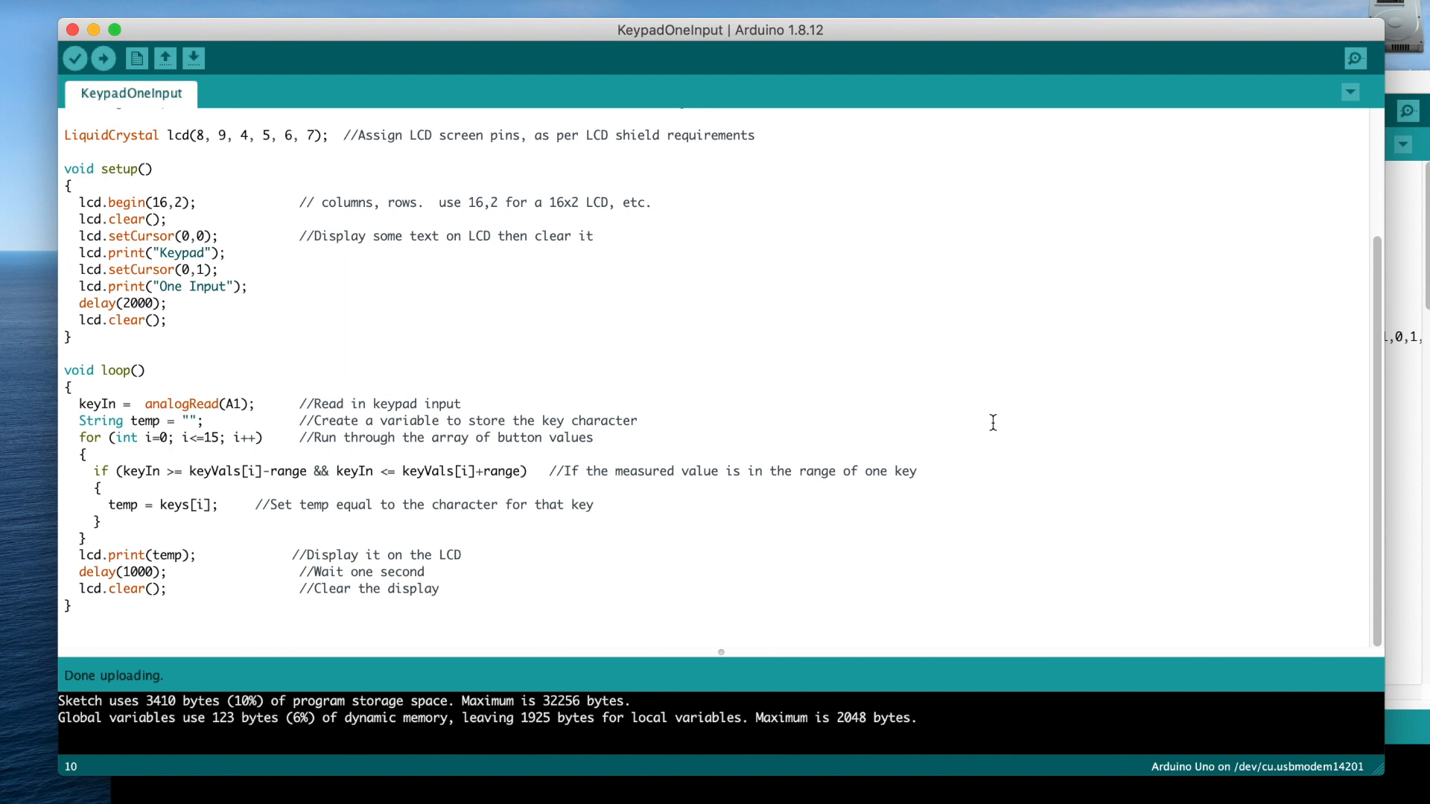
scroll("up", 3)
type("pinMode(buzzerPin, OUTPUT);")
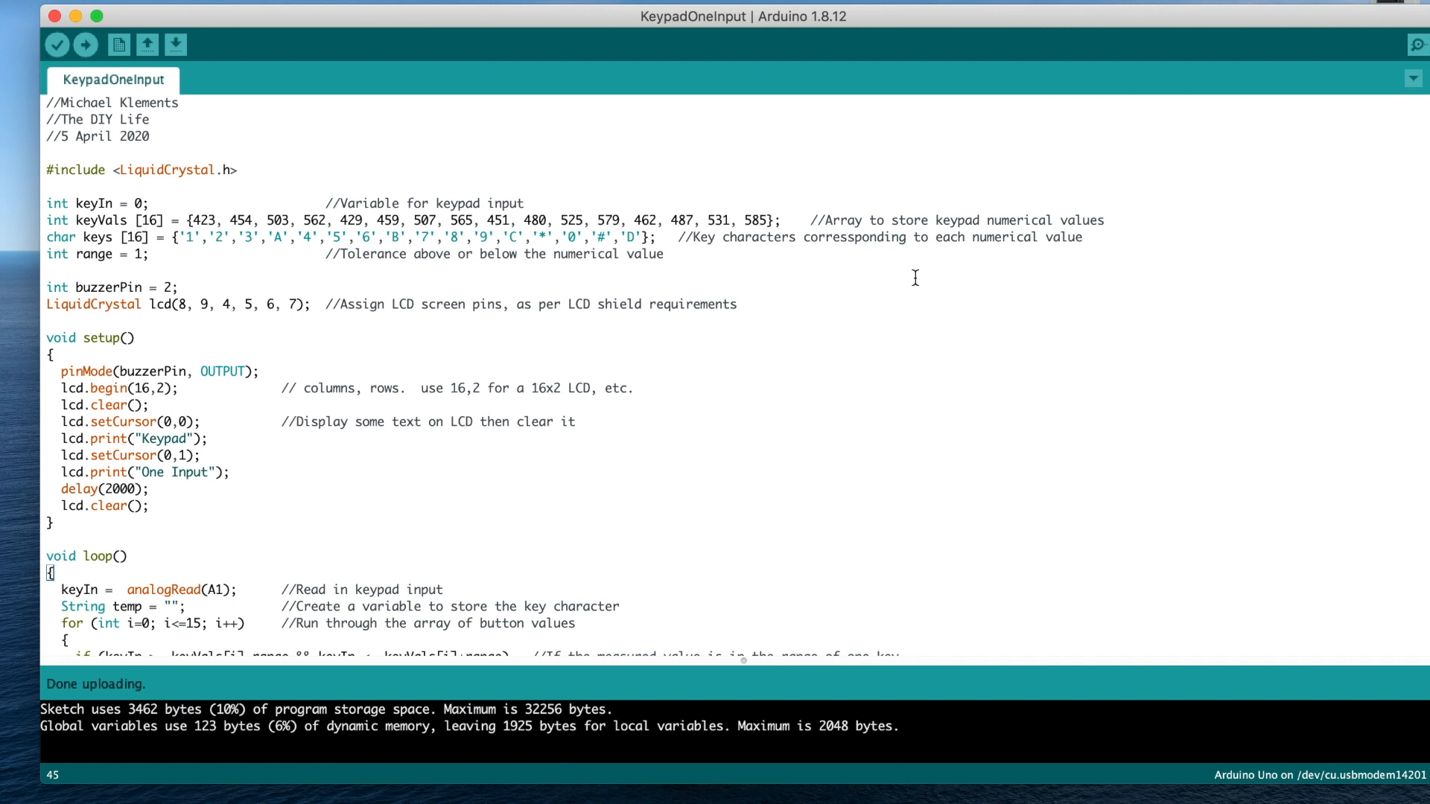
Scroll down to the loop to add the buzzerPin HIGH / delay(100) / LOW pulse inside the if block
scroll("down", 3)
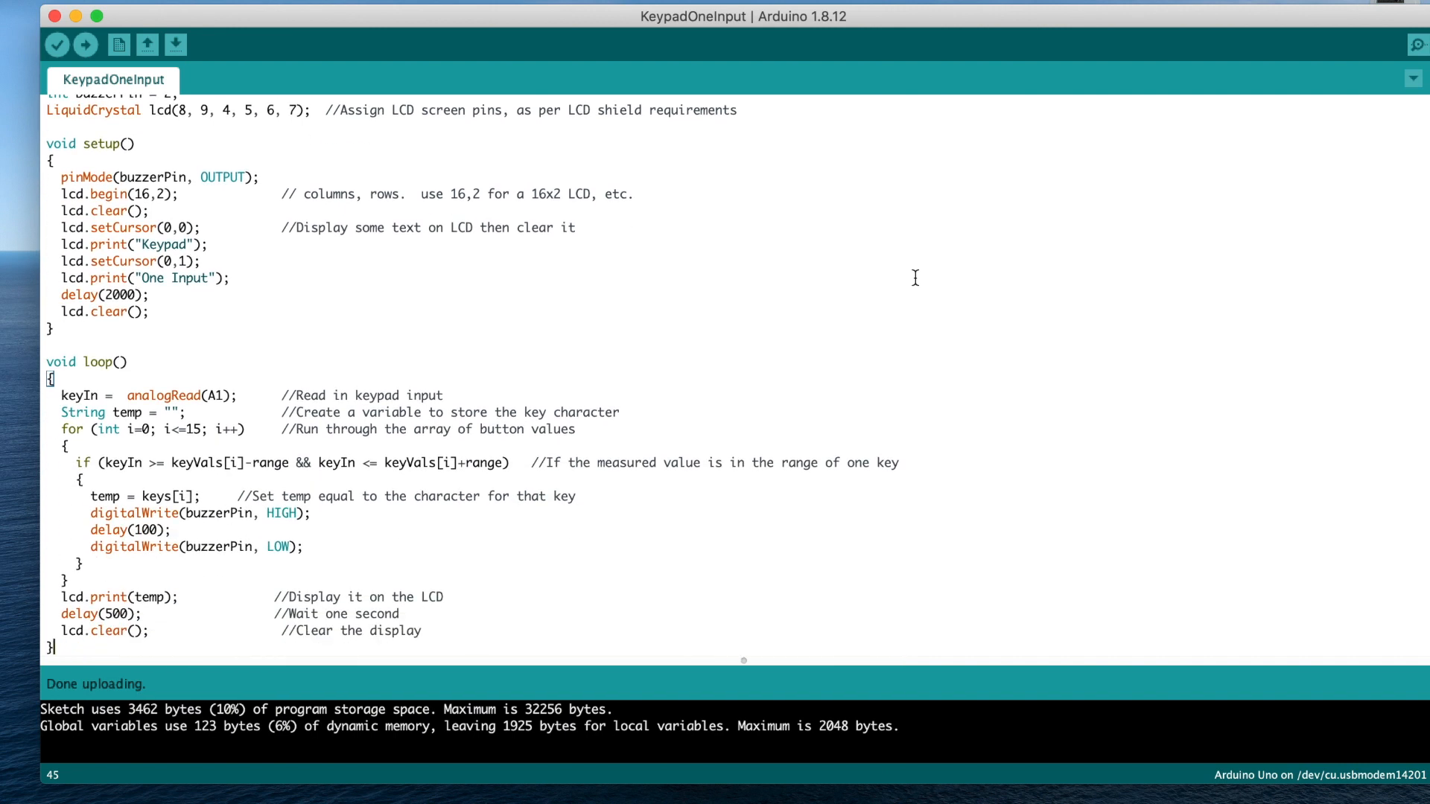